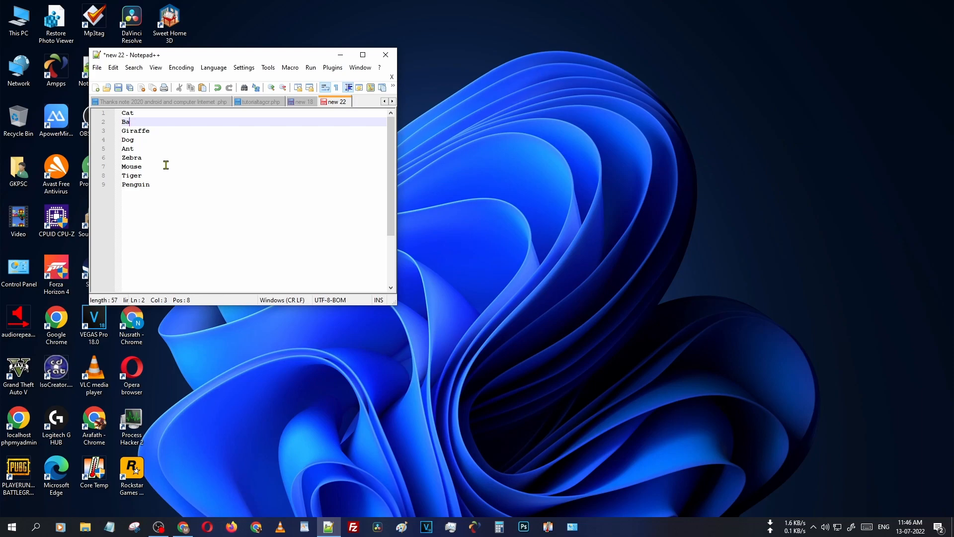
- Complete line 2 so the second animal reads 'Bat' in the nine-name list
{"action": "type", "text": "t"}
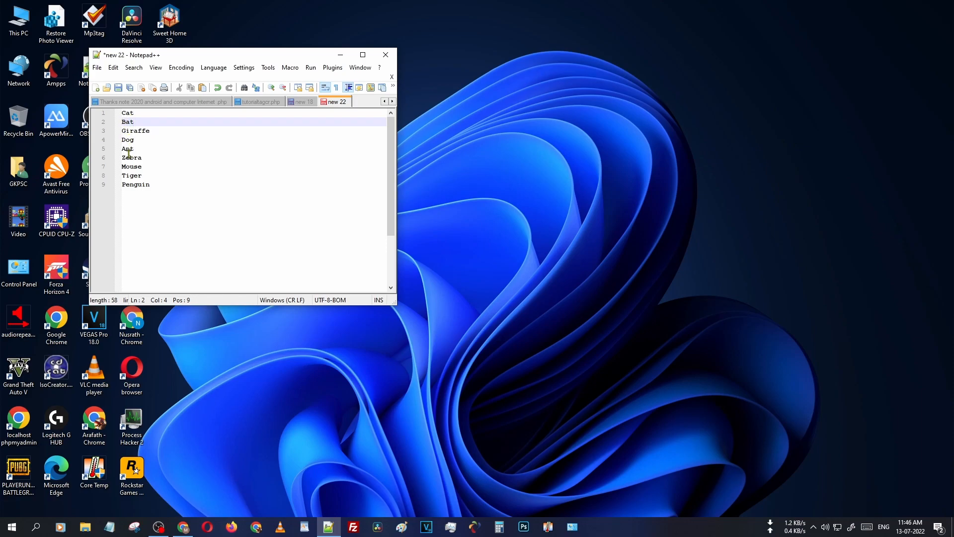
{"action": "mouse_move", "coordinate": [153, 182]}
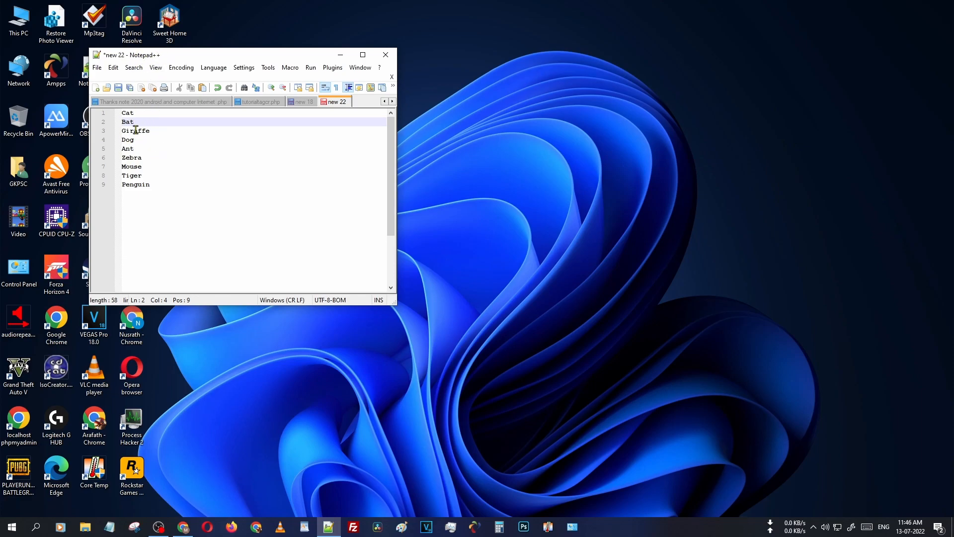
- Sort the nine animal lines lexicographically ascending, Ant through Zebra
{"action": "left_click", "coordinate": [113, 68]}
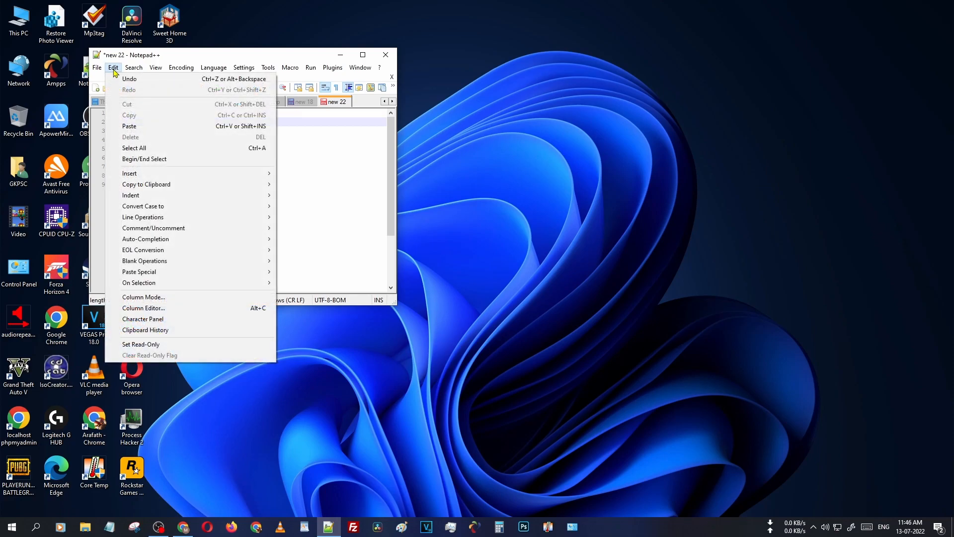
{"action": "mouse_move", "coordinate": [143, 216]}
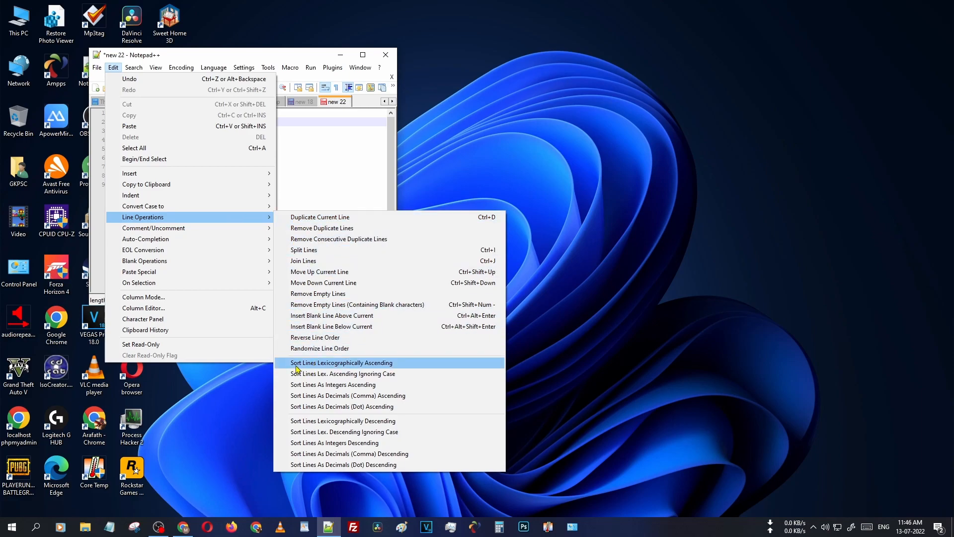
{"action": "mouse_move", "coordinate": [332, 368]}
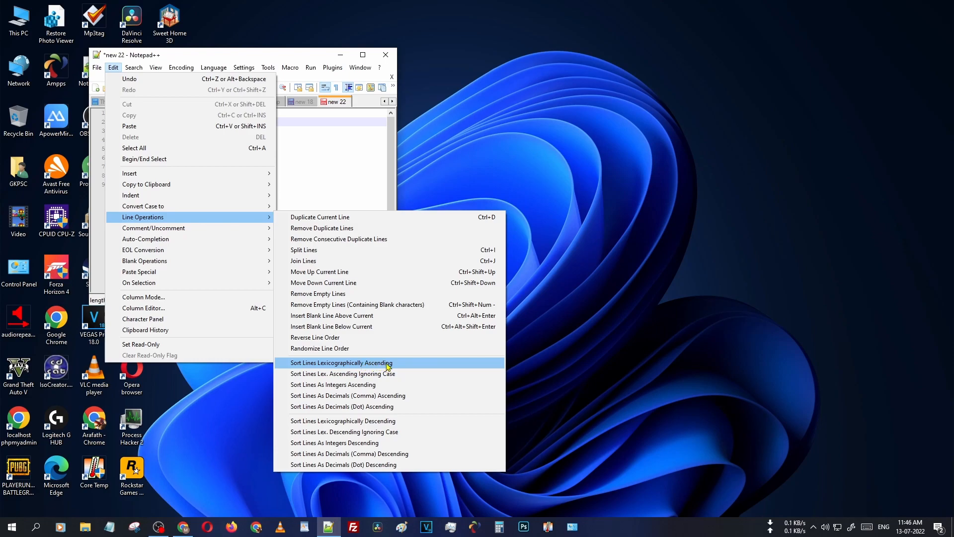
{"action": "left_click", "coordinate": [342, 361]}
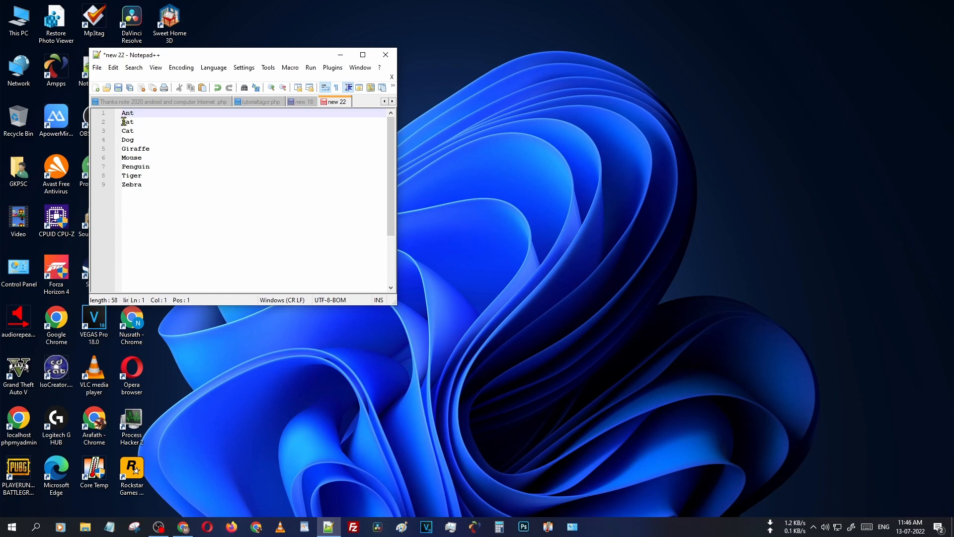